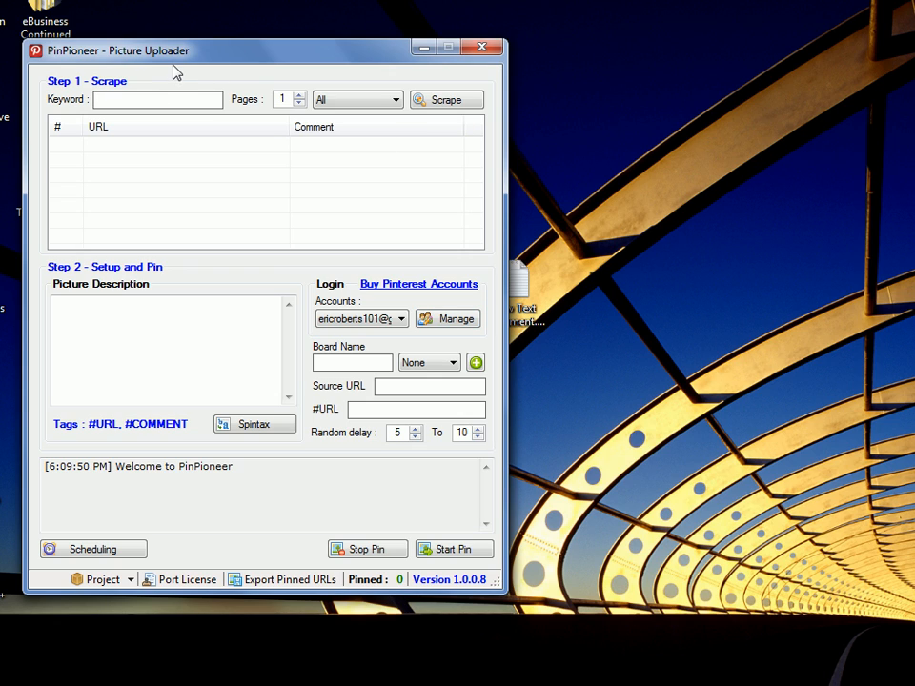
- Scrape Pins for the keyword #POPULAR, filling the results list with pin URLs and comments
text(#POPULAR)
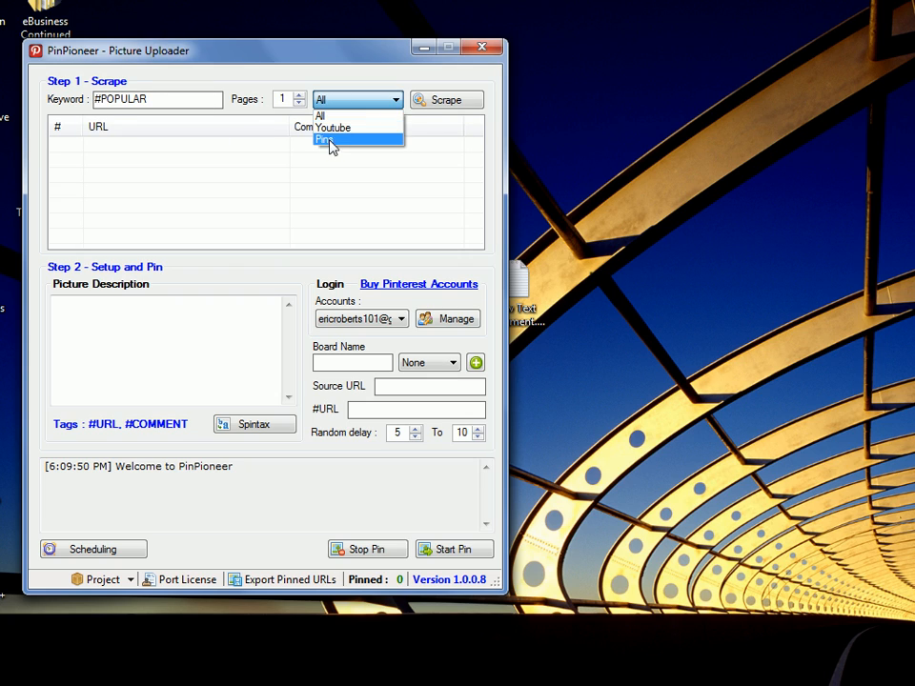
click(332, 141)
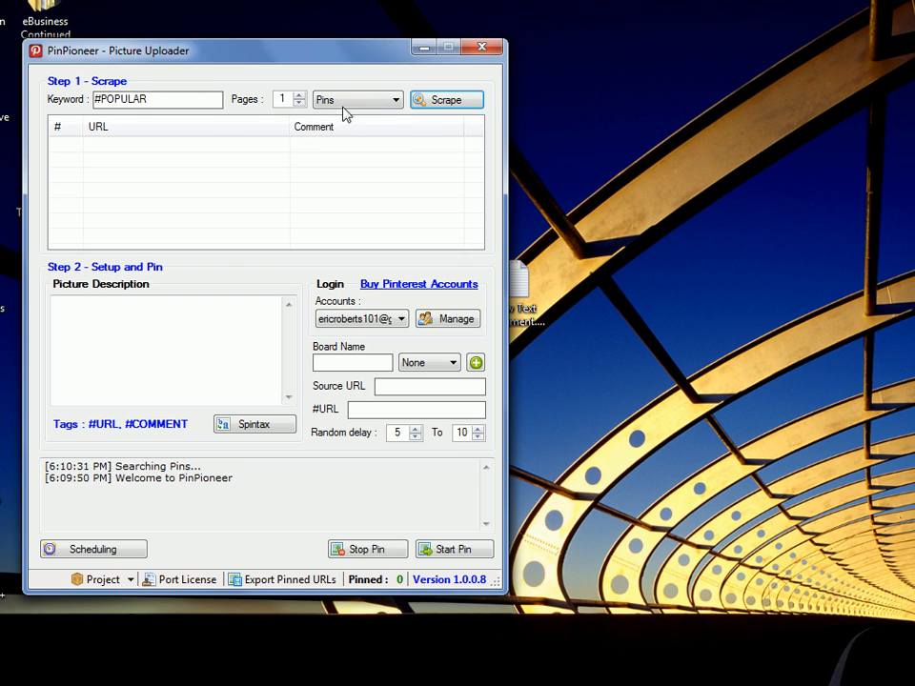
click(187, 125)
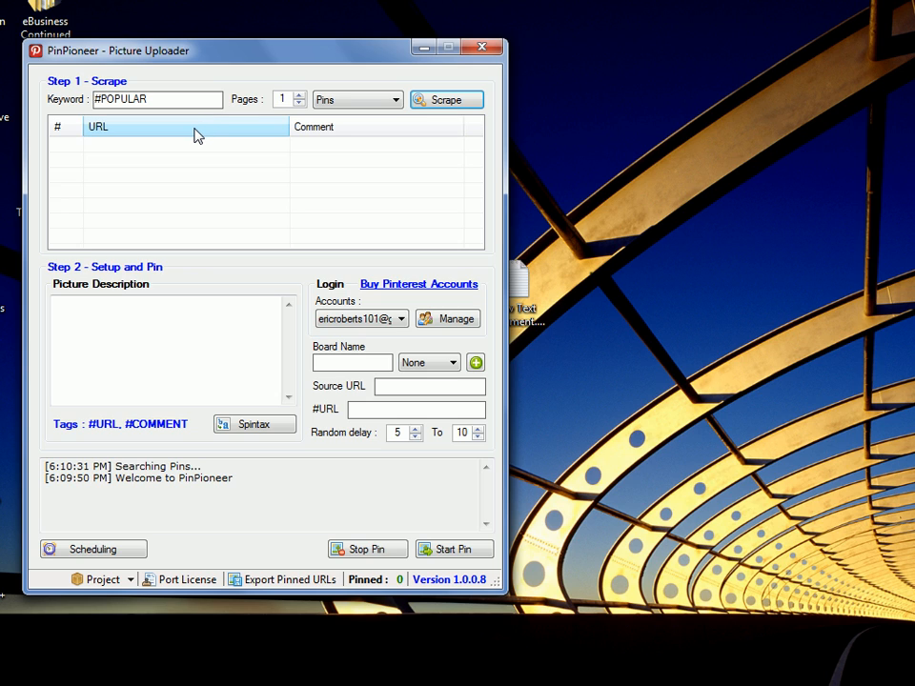
click(446, 99)
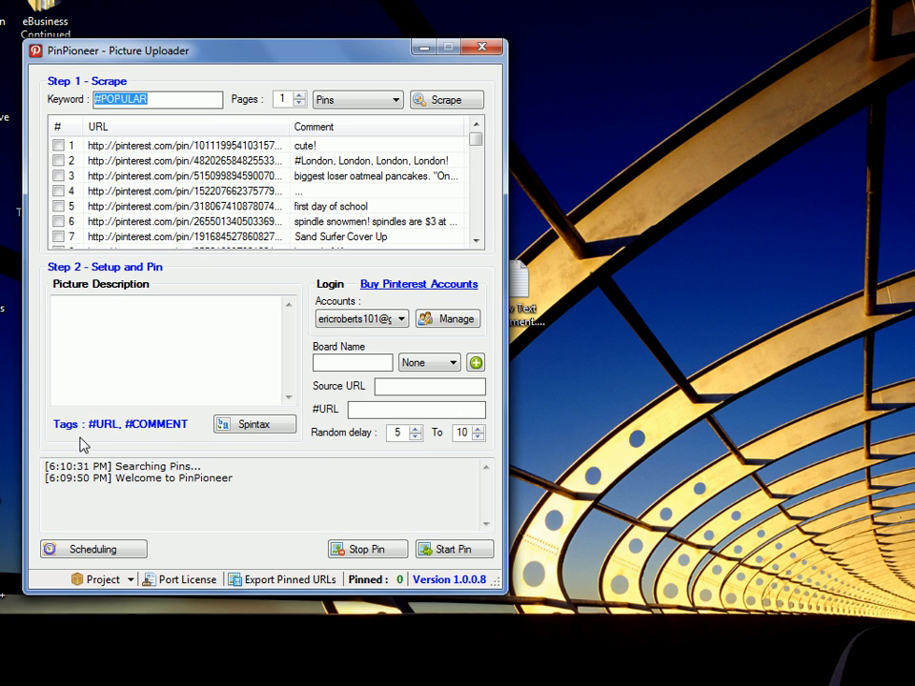
mouse_move(145, 434)
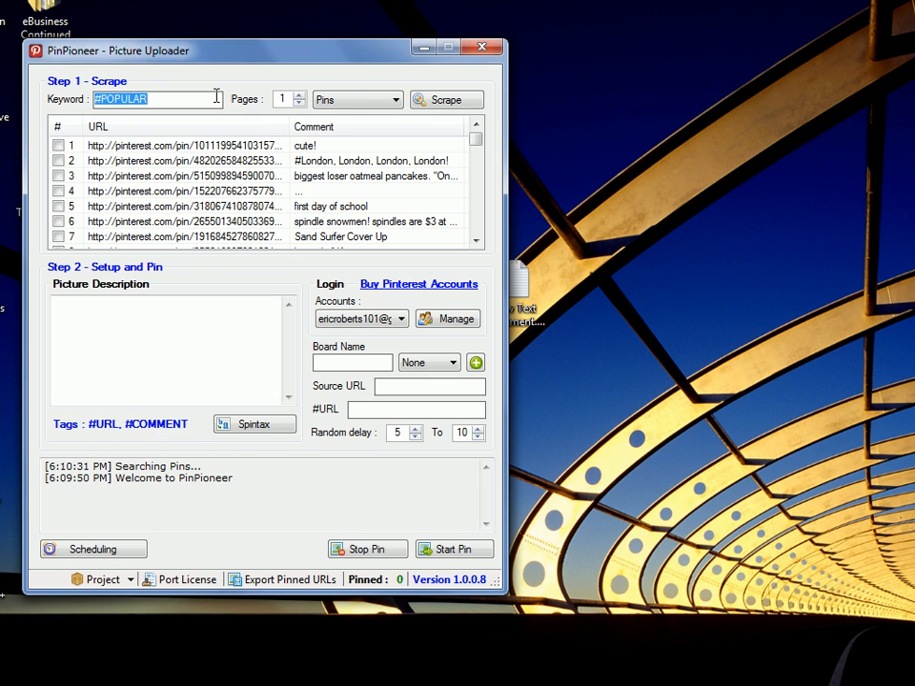
scroll(down, 3)
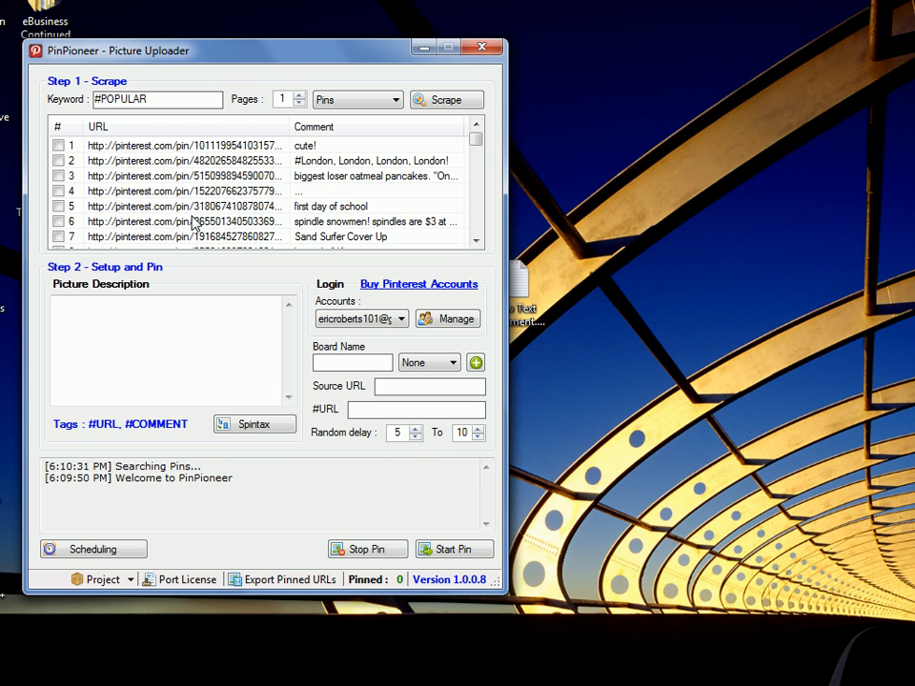
- Import URLs from New Text Document.txt, replacing the scraped pins with its two URLs and comments
right_click(181, 176)
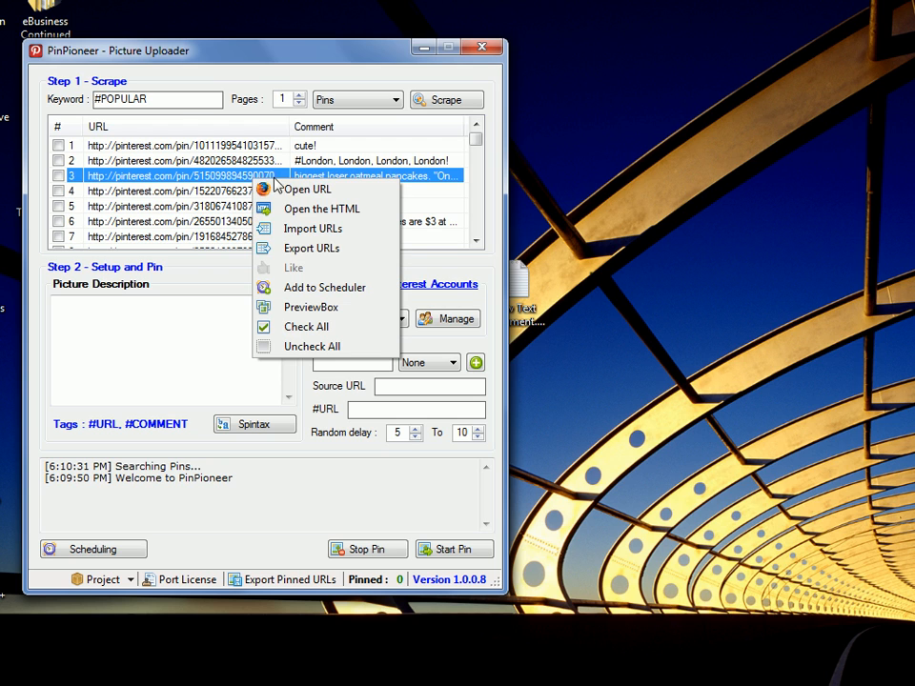
click(313, 229)
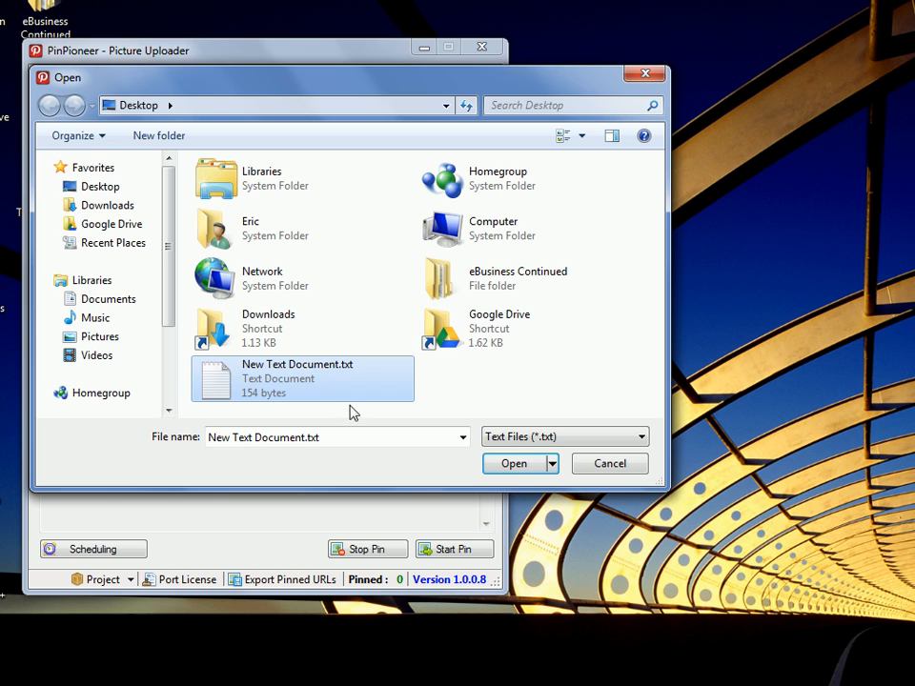
click(610, 464)
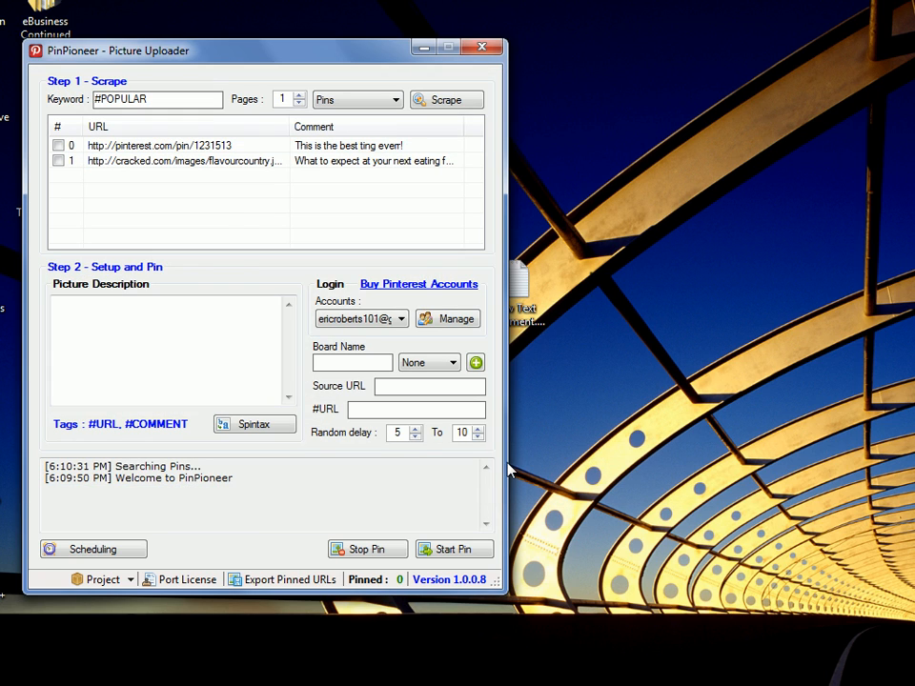
mouse_move(186, 179)
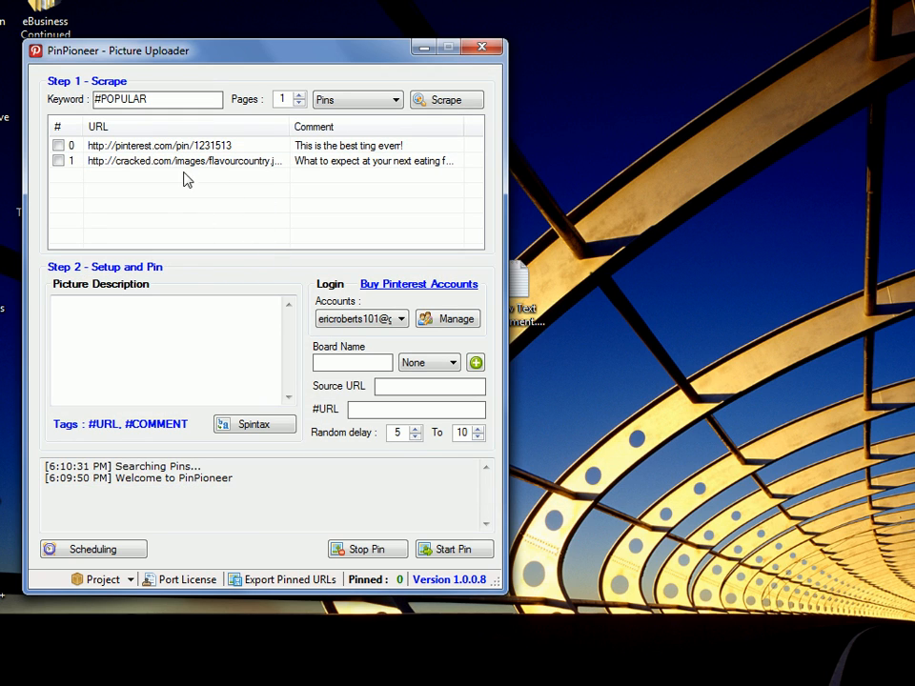
click(161, 145)
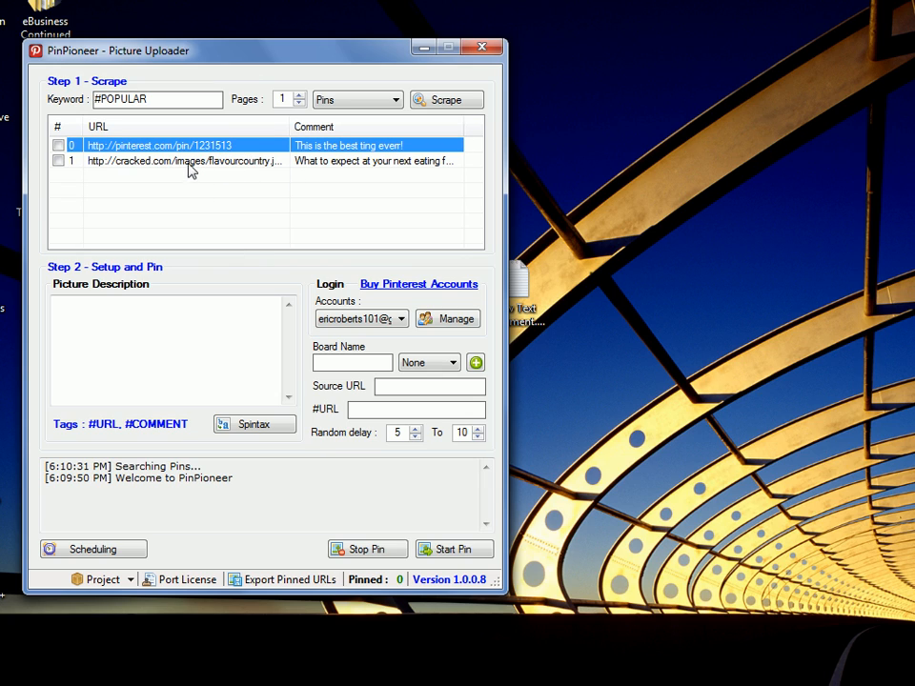
mouse_move(176, 157)
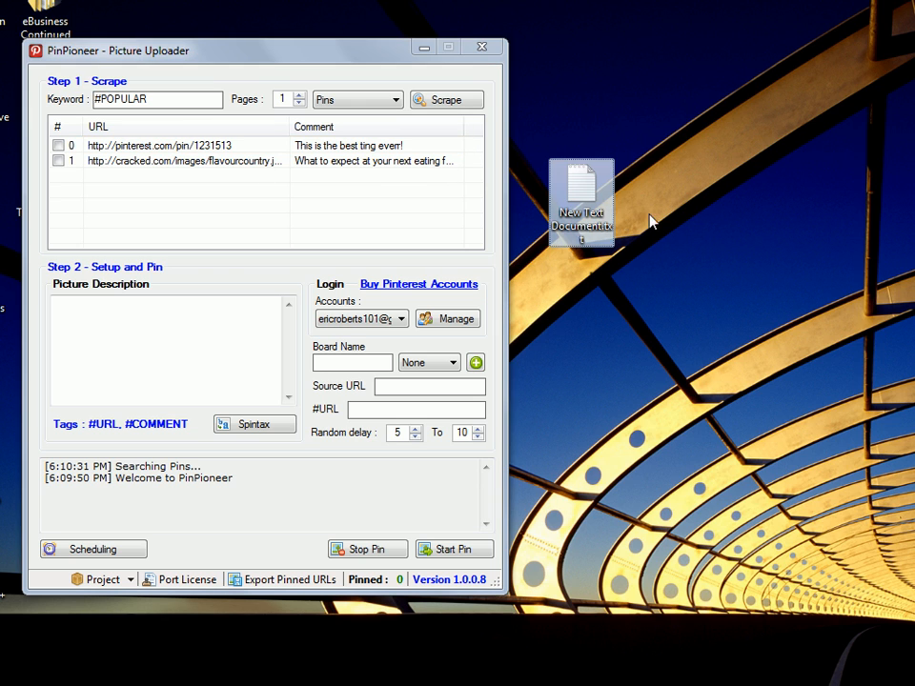
- Review New Text Document.txt in Notepad, note the URL;Description line format, then close it
double_click(579, 200)
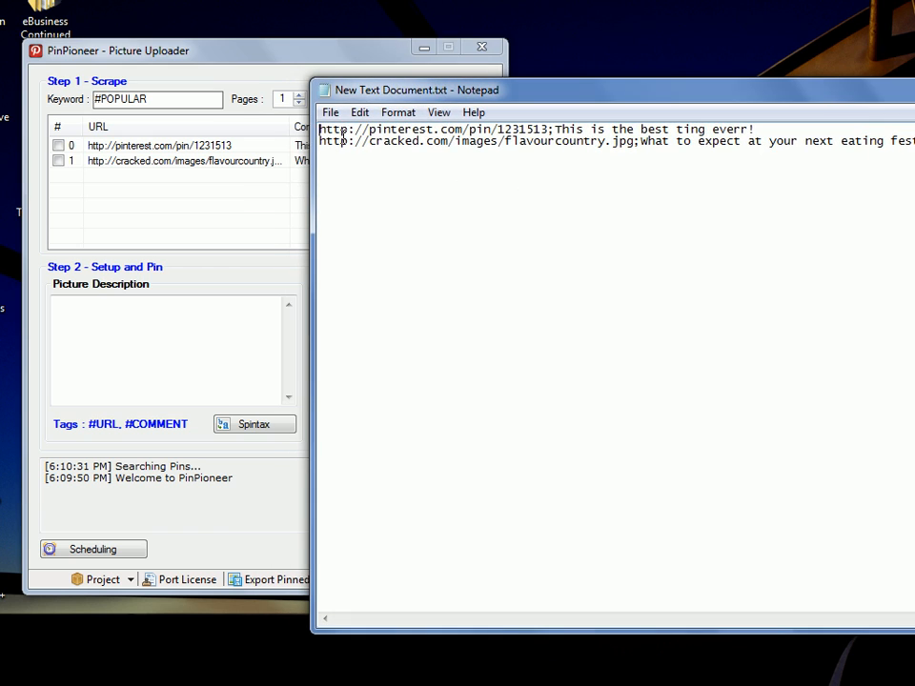
drag(560, 129, 753, 129)
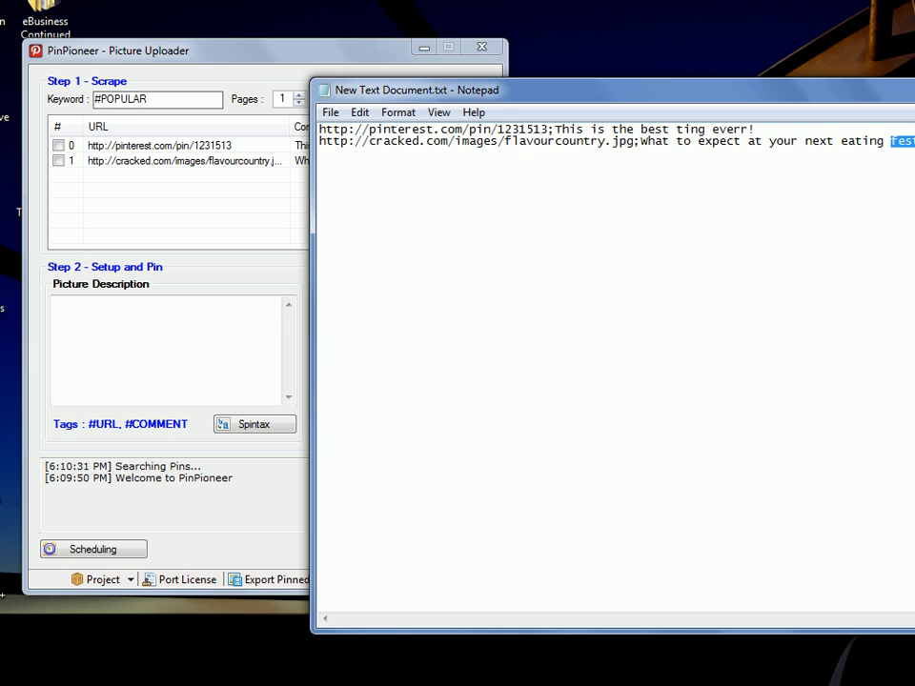
text(URL ")
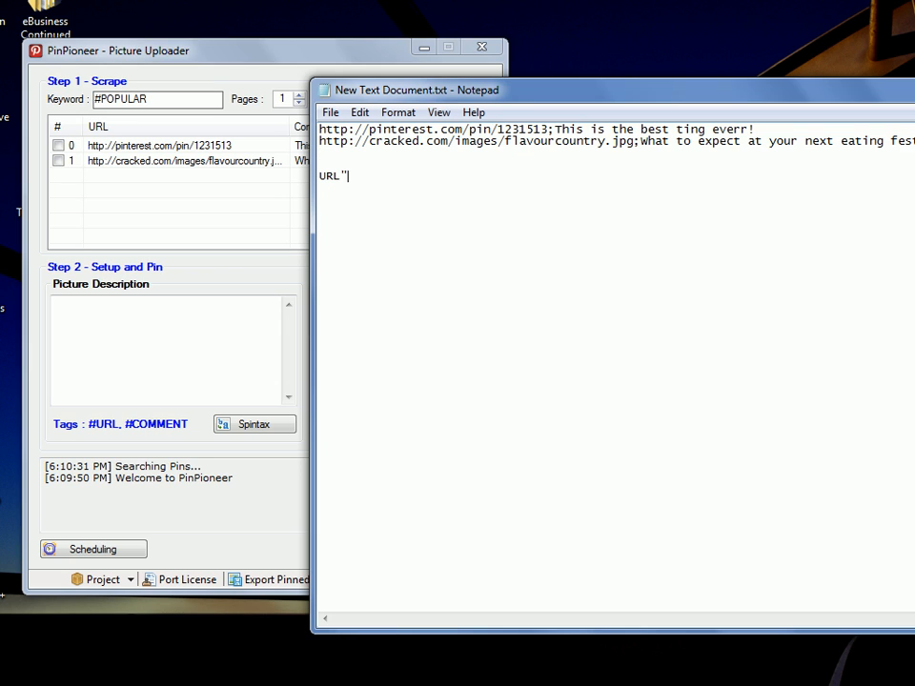
text(;)
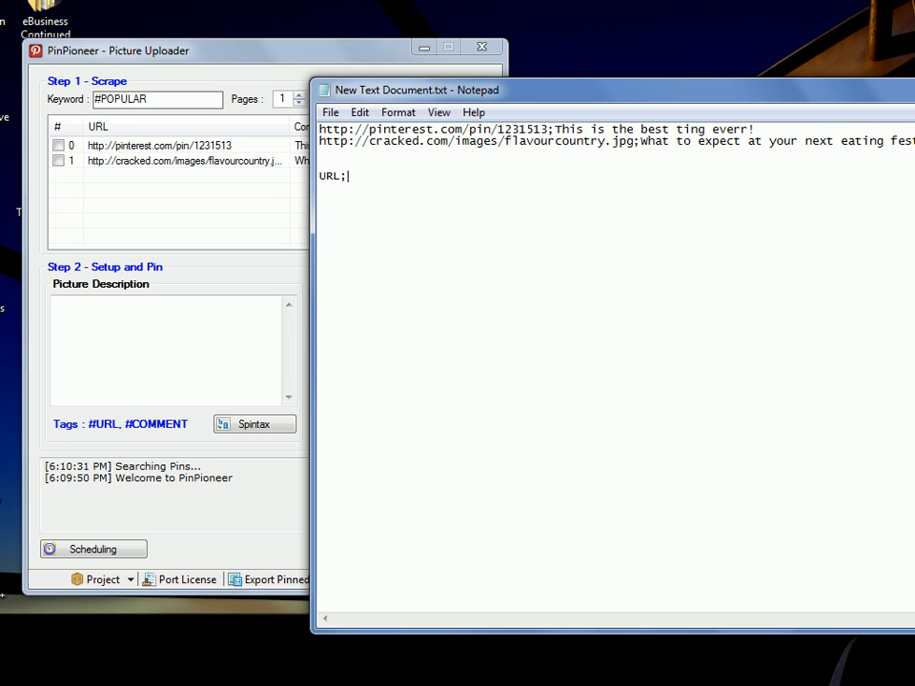
text(Description)
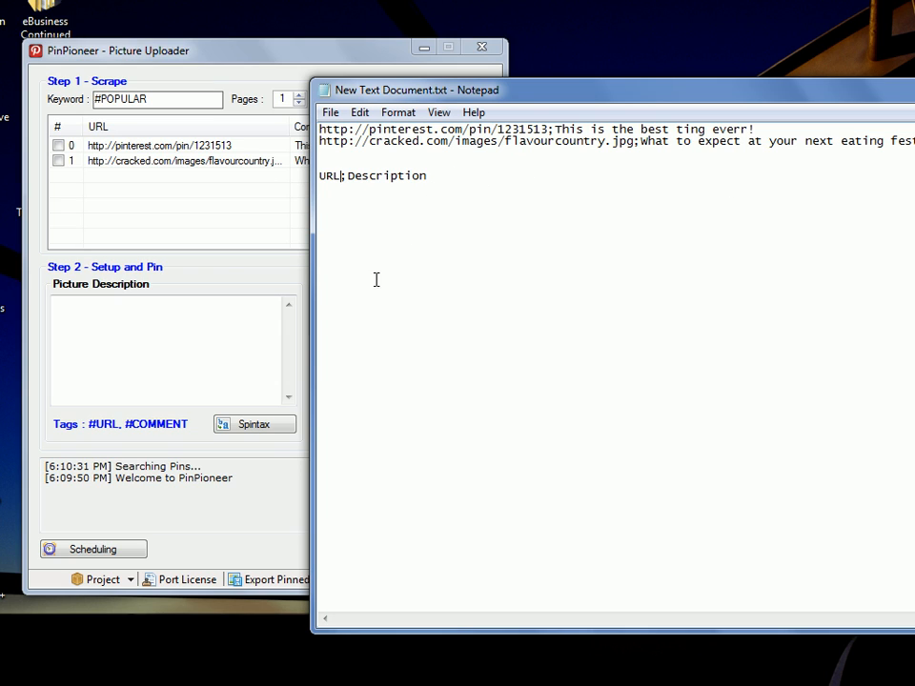
click(482, 49)
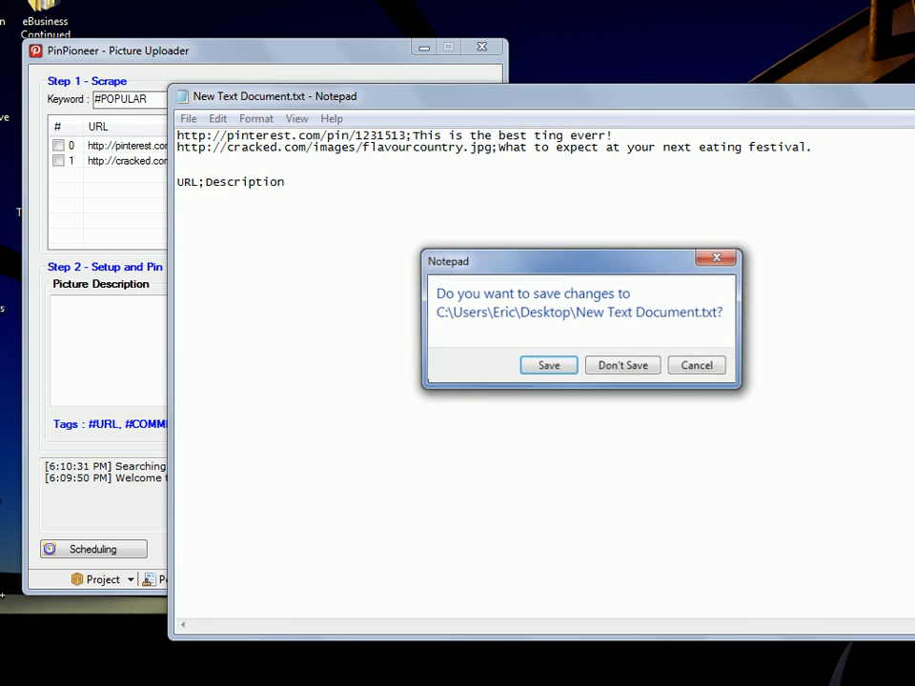
click(622, 366)
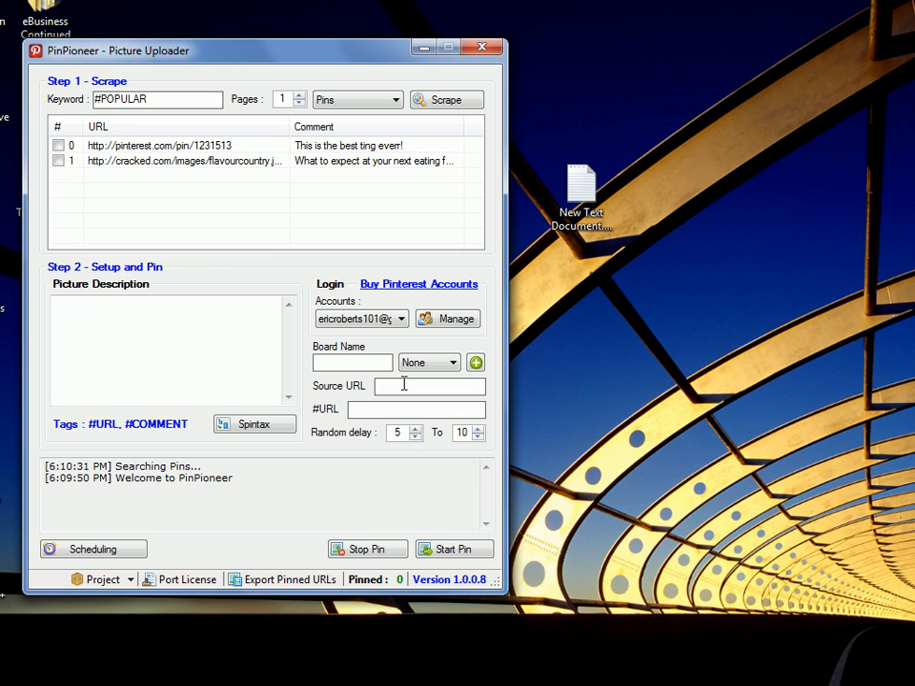
text(http://google.com)
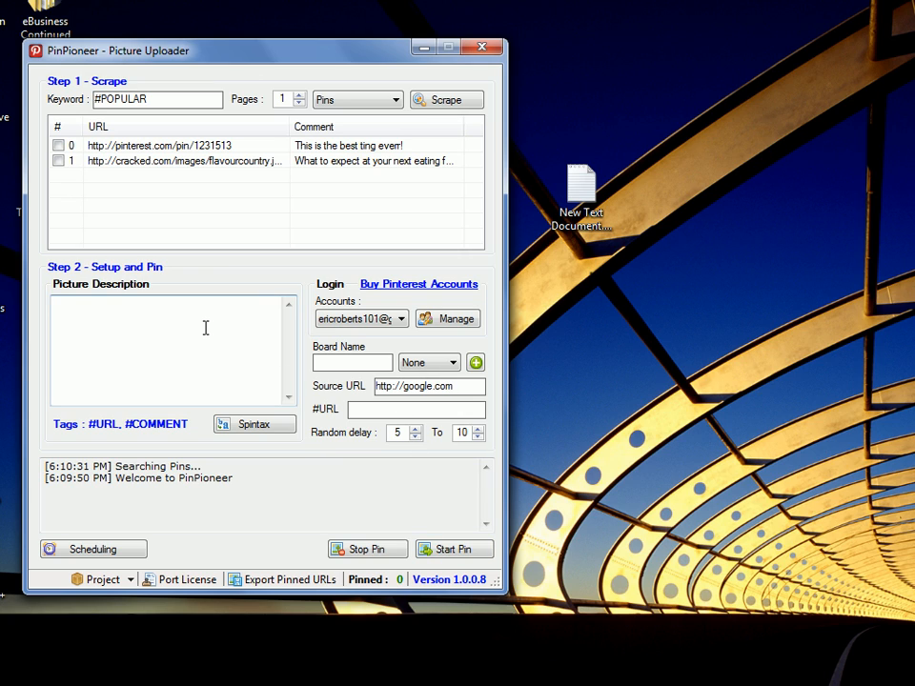
text(##COMMENT)
text(Hey buddy!)
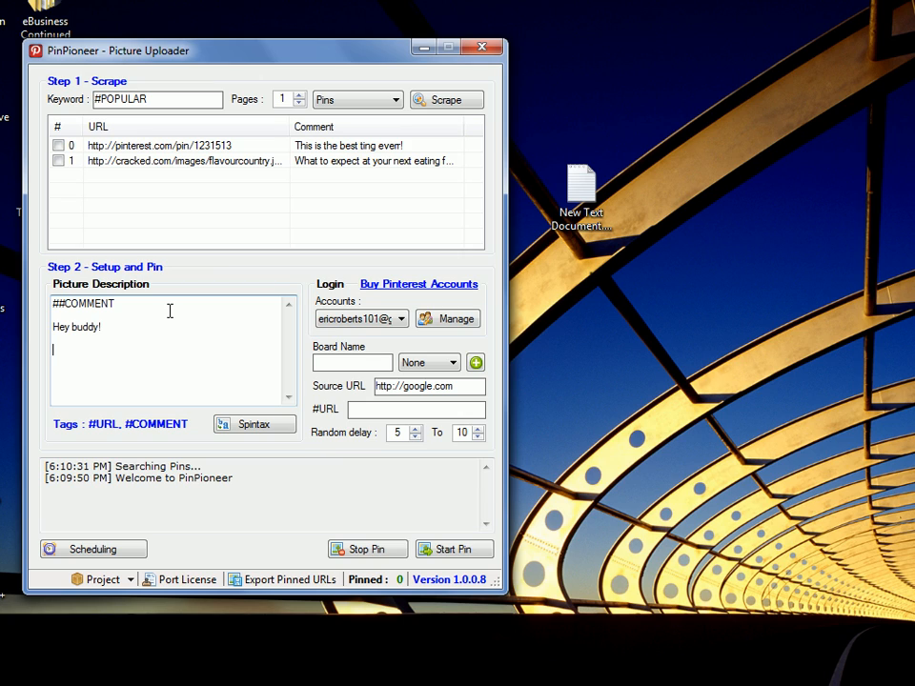
mouse_move(73, 294)
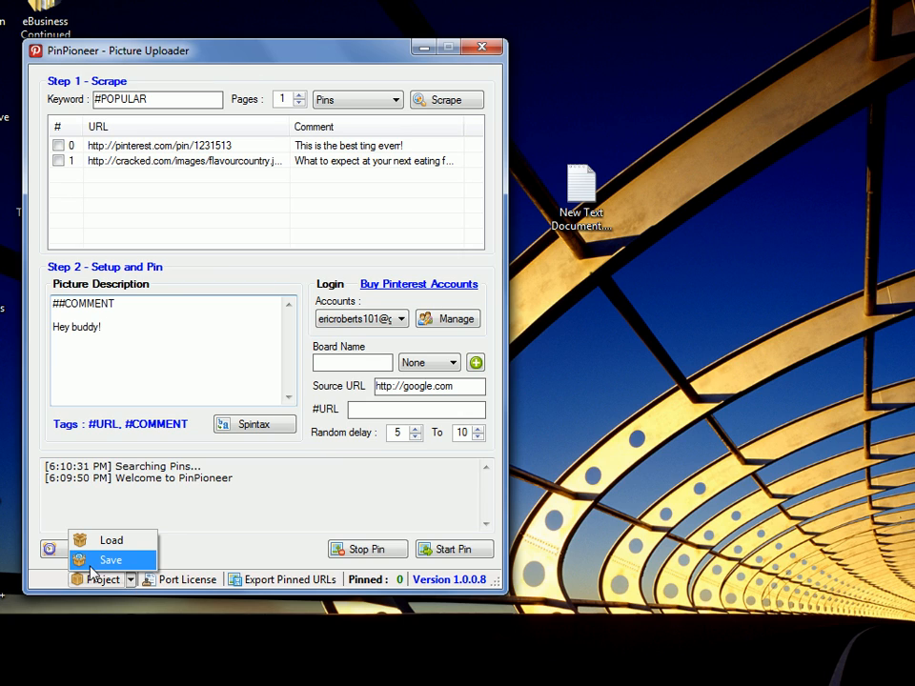
- Save the project to the desktop as test-prj.prj and close PinPioneer
click(110, 561)
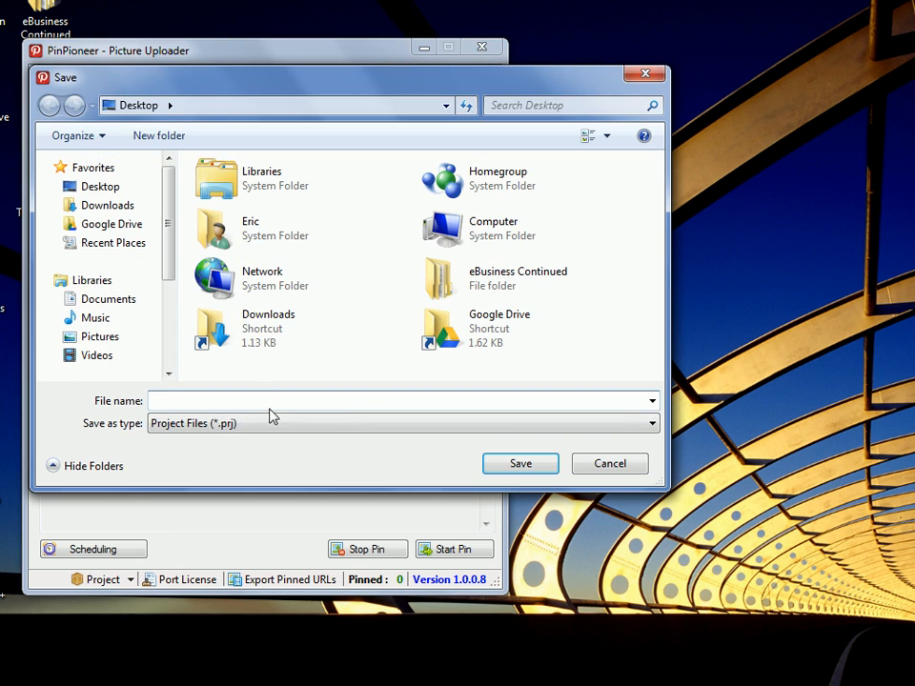
text(he)
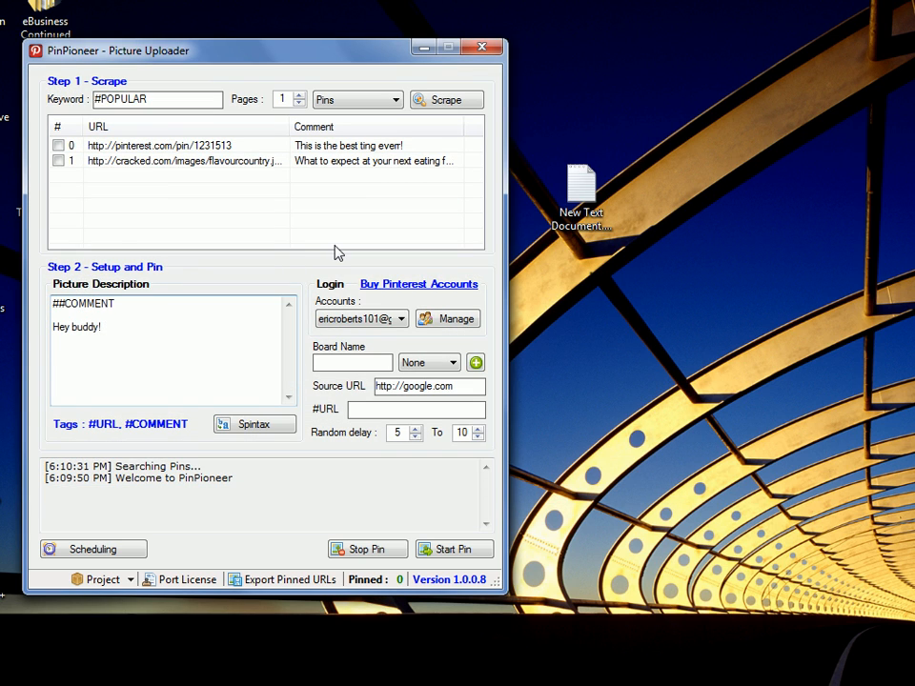
click(482, 50)
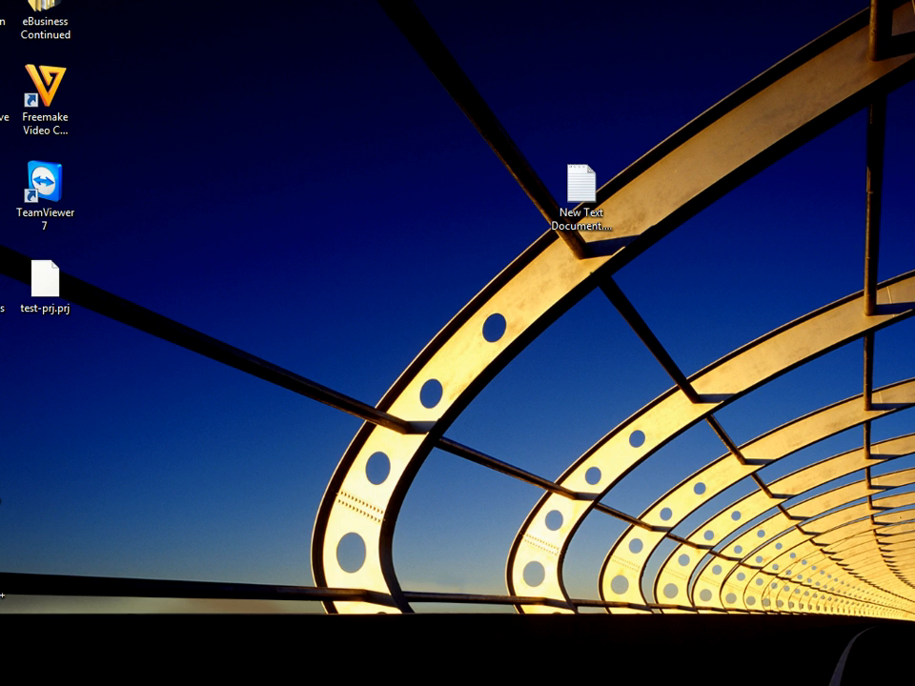
mouse_move(175, 599)
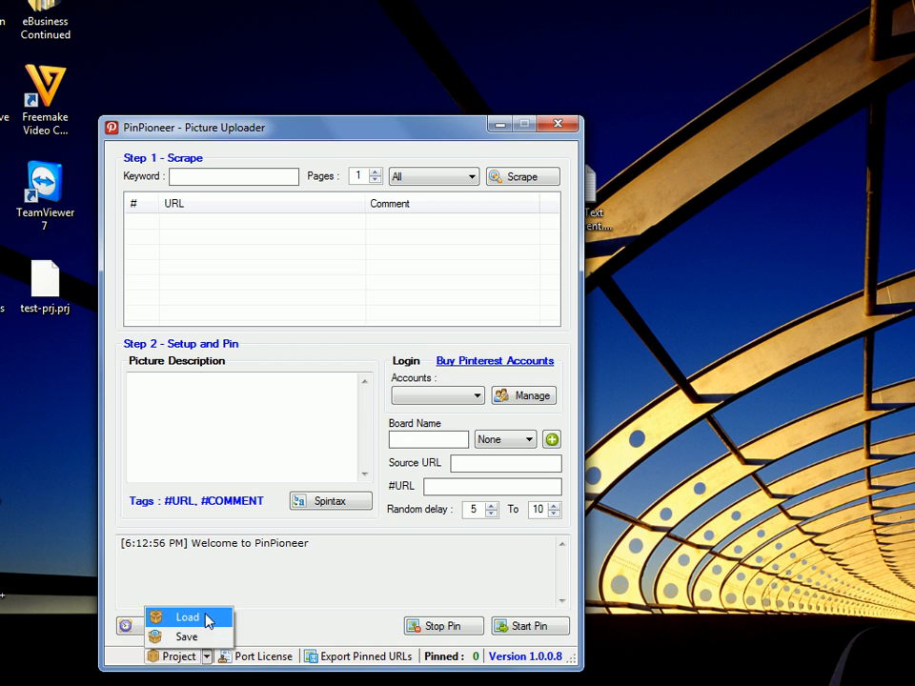
- Load test-prj.prj, restoring the two URLs with comments, the description and source URL
click(187, 618)
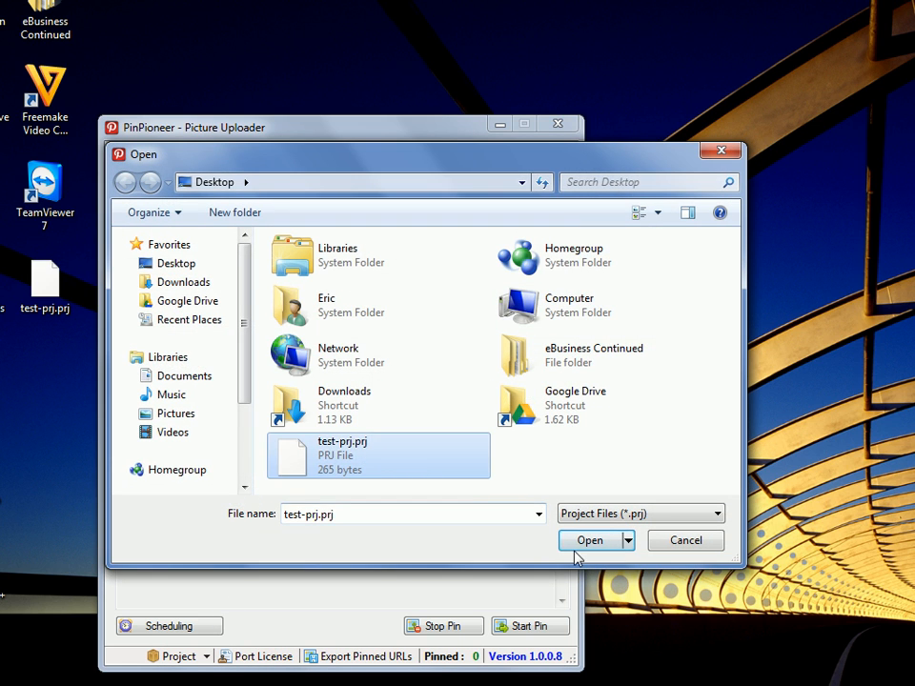
click(589, 542)
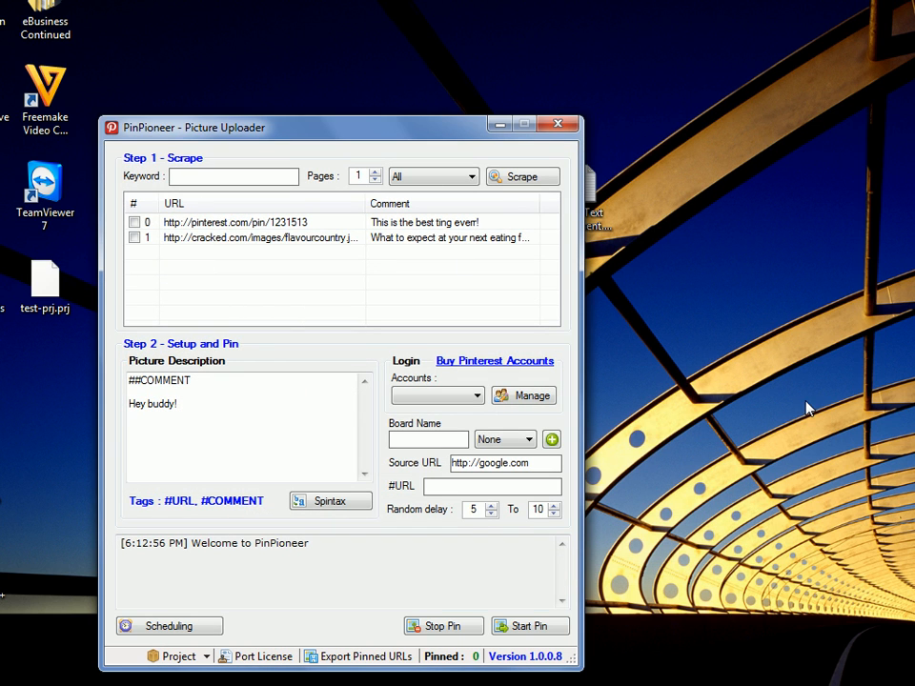